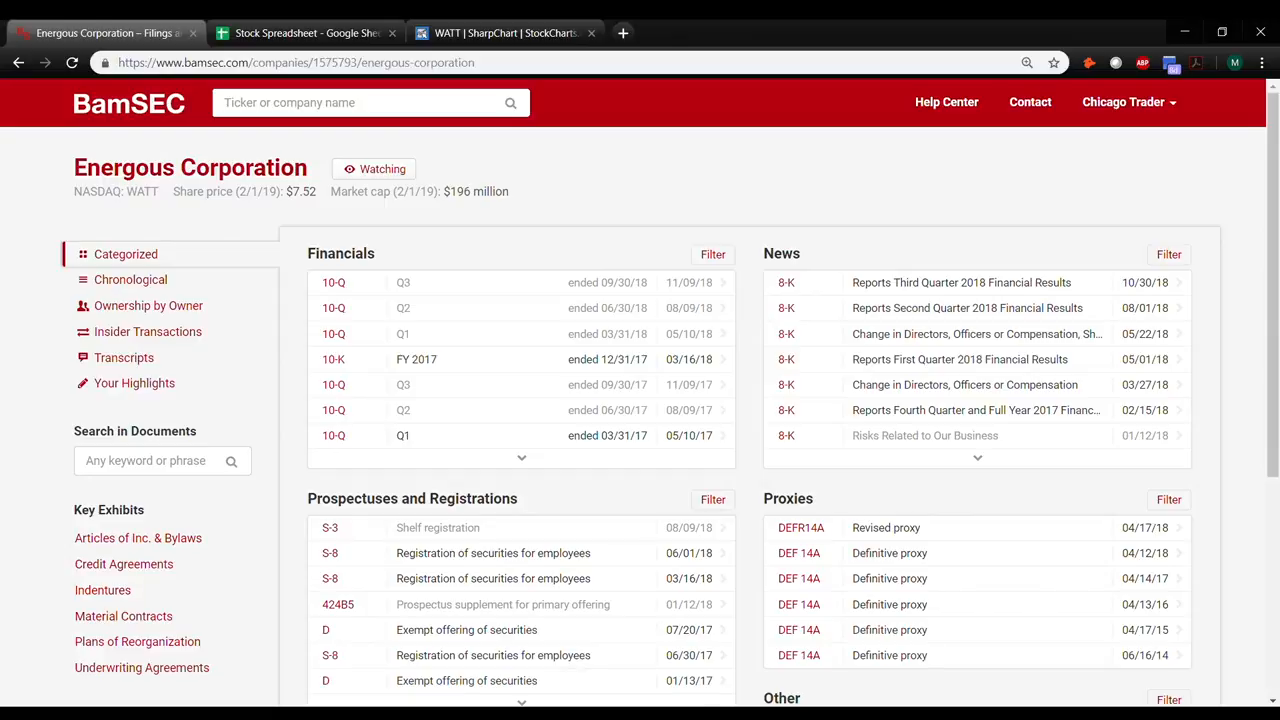
pyautogui.moveTo(240, 280)
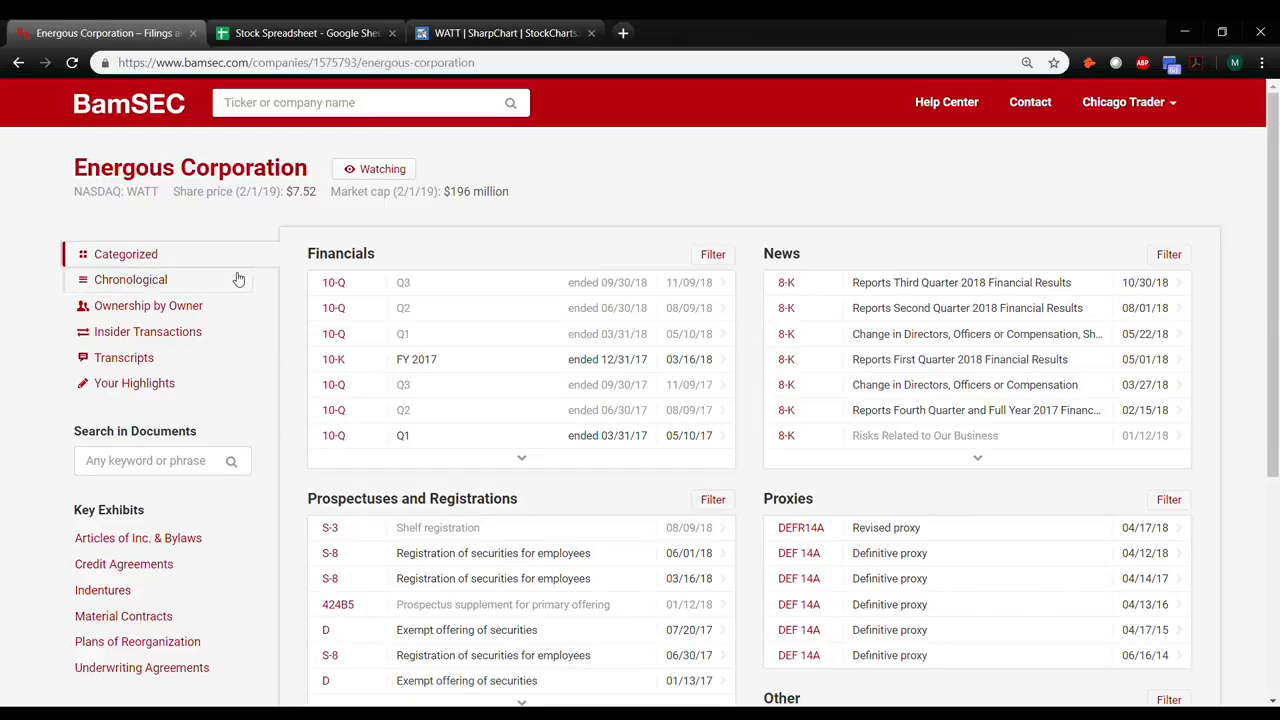
# Scroll down the Energous Corporation filings page toward the quarterly 10-Q reports.
pyautogui.scroll(-3)
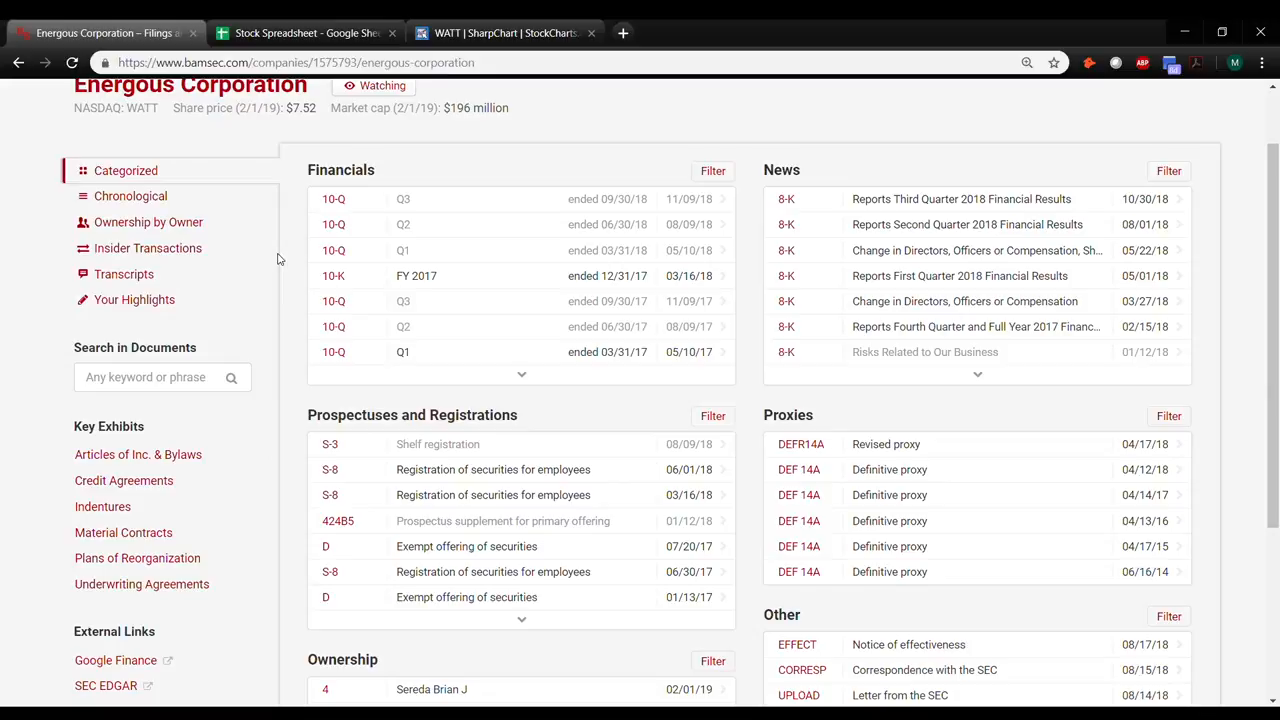
pyautogui.moveTo(676, 546)
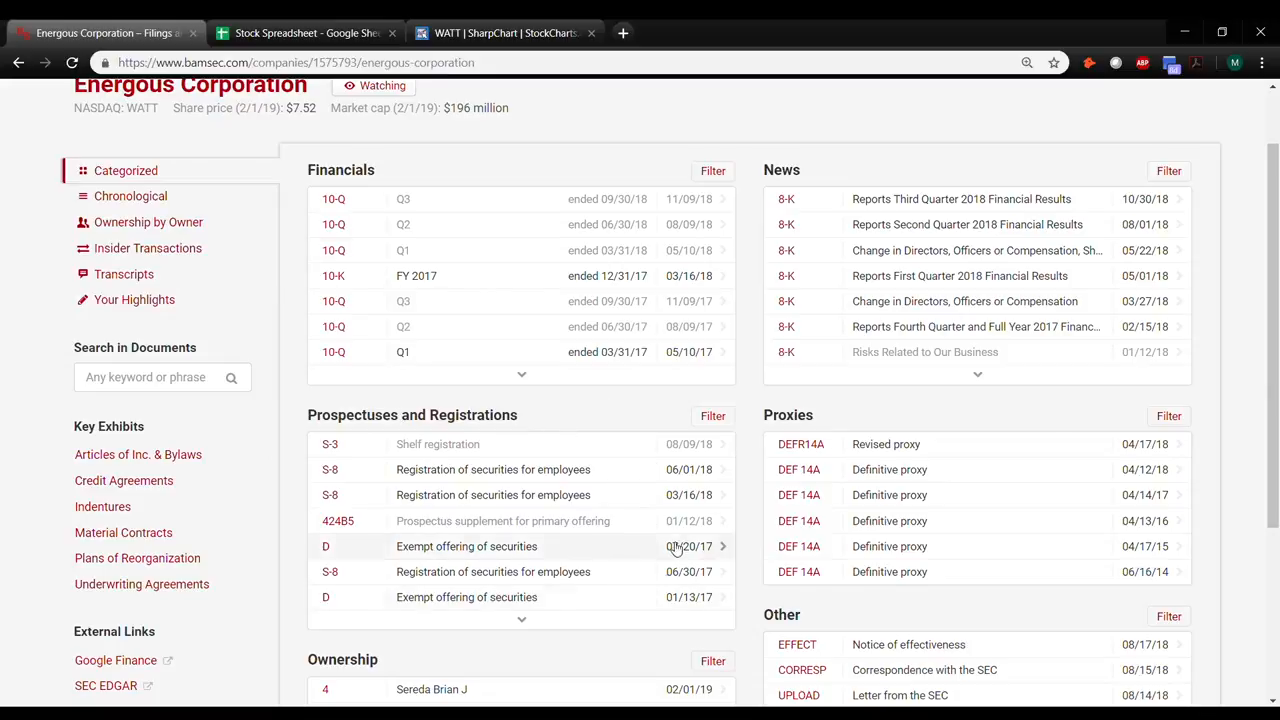
pyautogui.moveTo(668, 494)
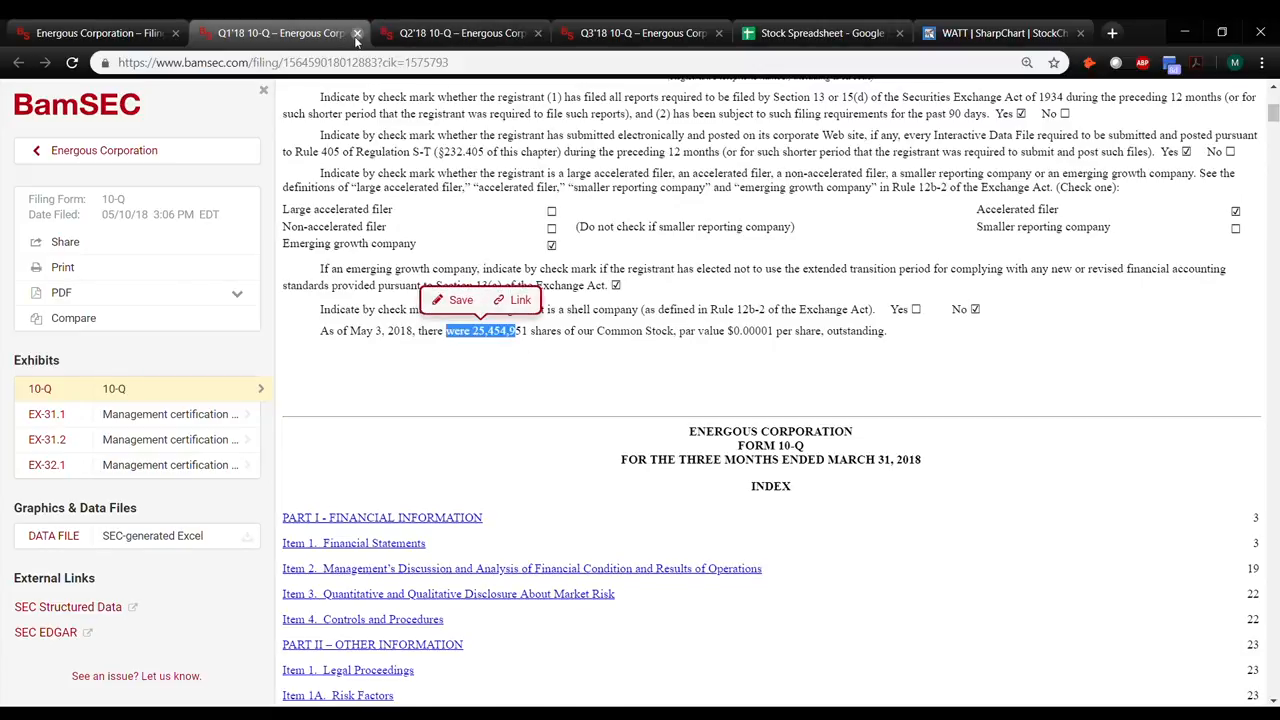
# Keep only the Q3 2018 10-Q and highlight the September 30, 2018 cash balance of 28,551,870.
pyautogui.click(356, 32)
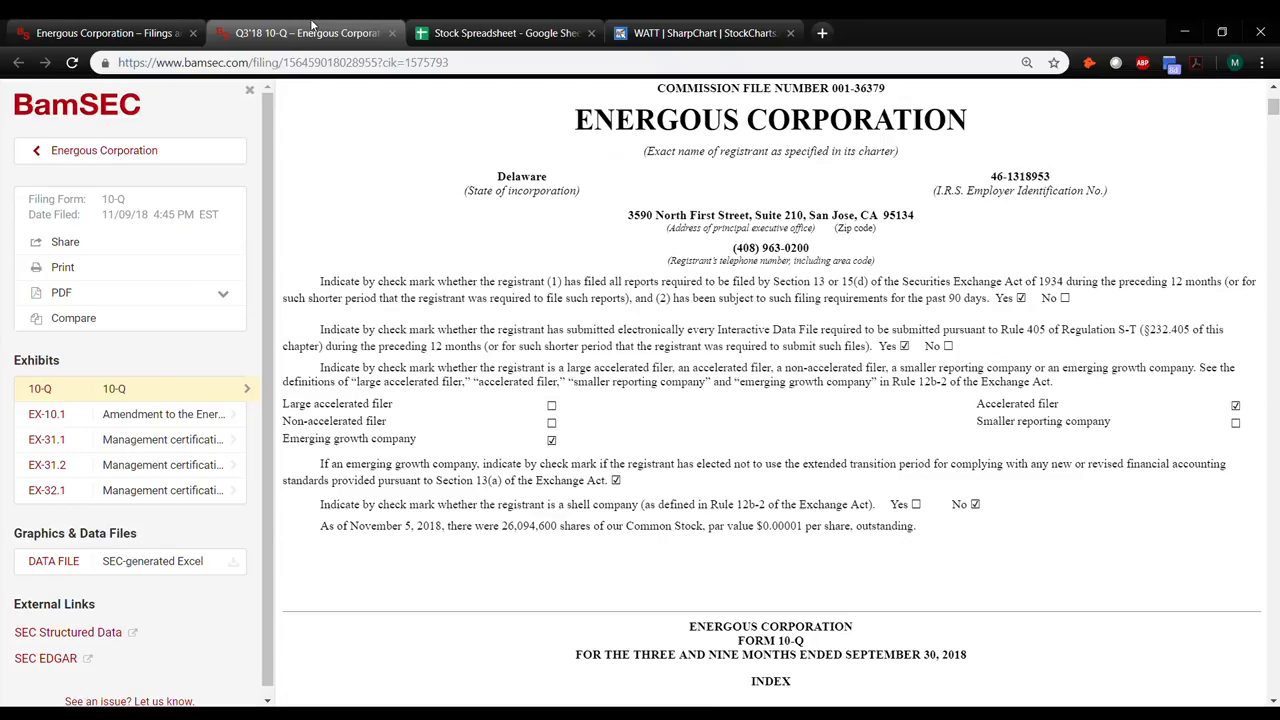
pyautogui.scroll(-3)
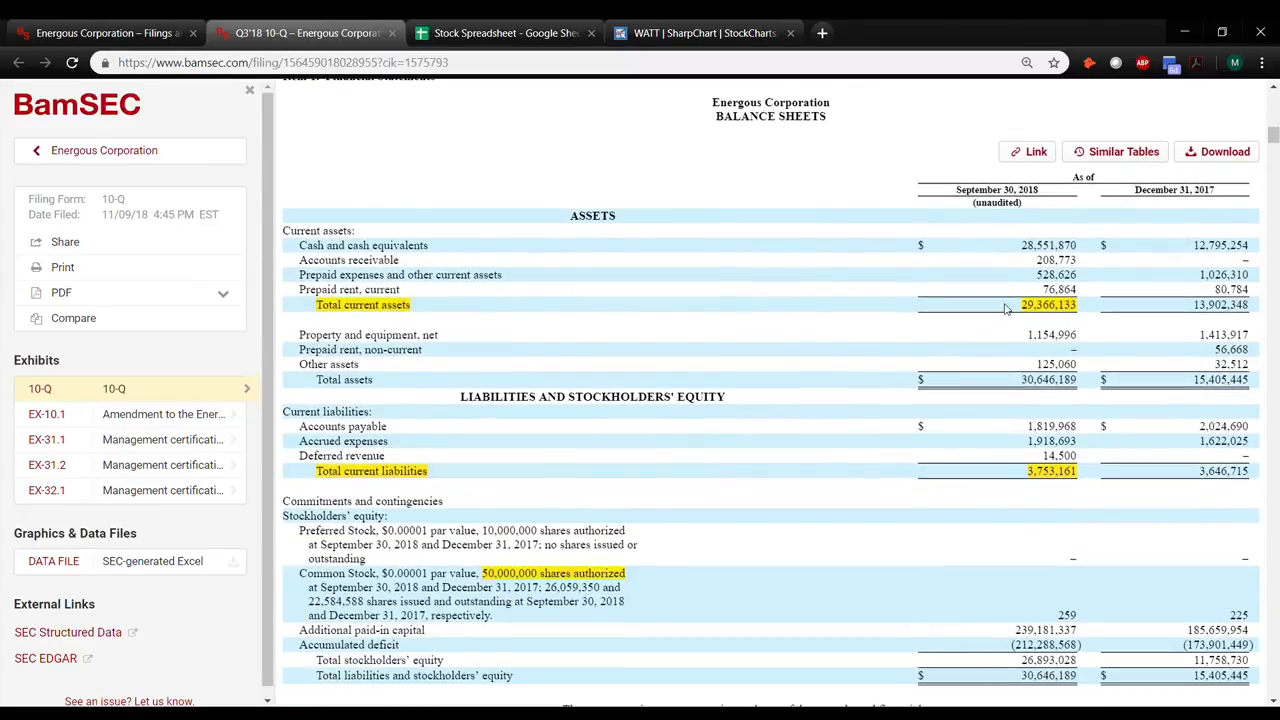
pyautogui.click(1048, 244)
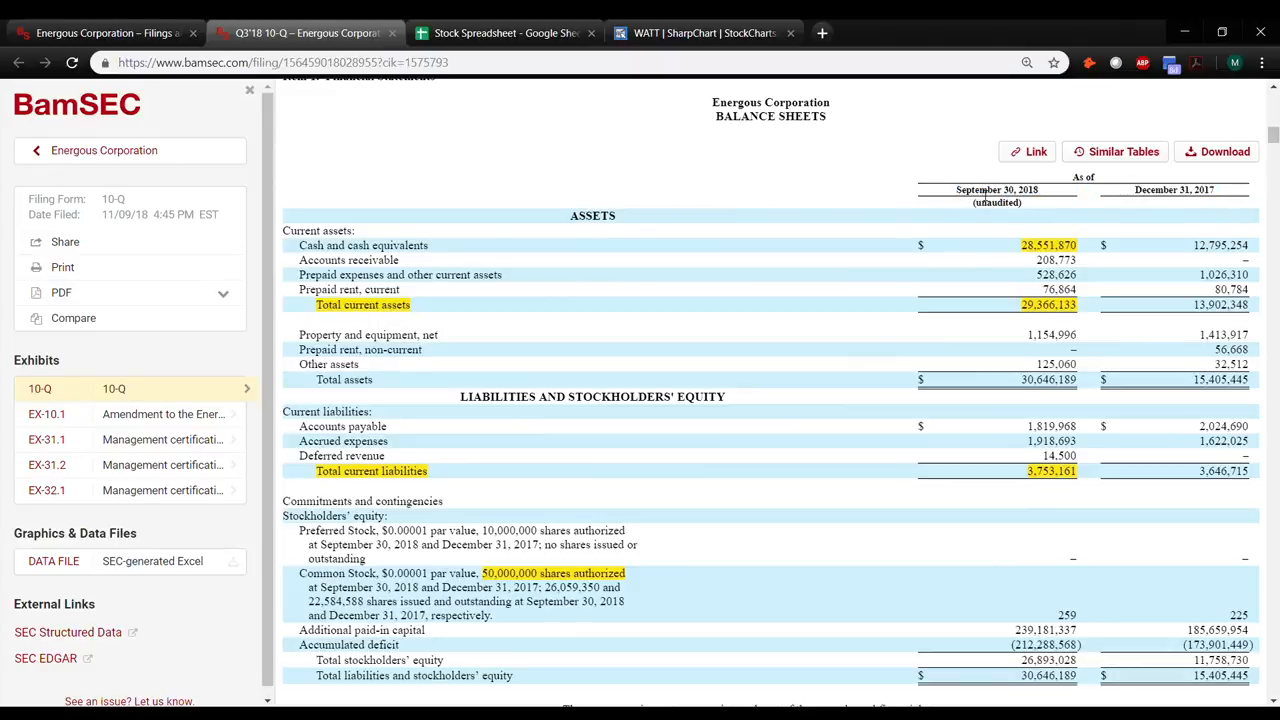
pyautogui.moveTo(1024, 288)
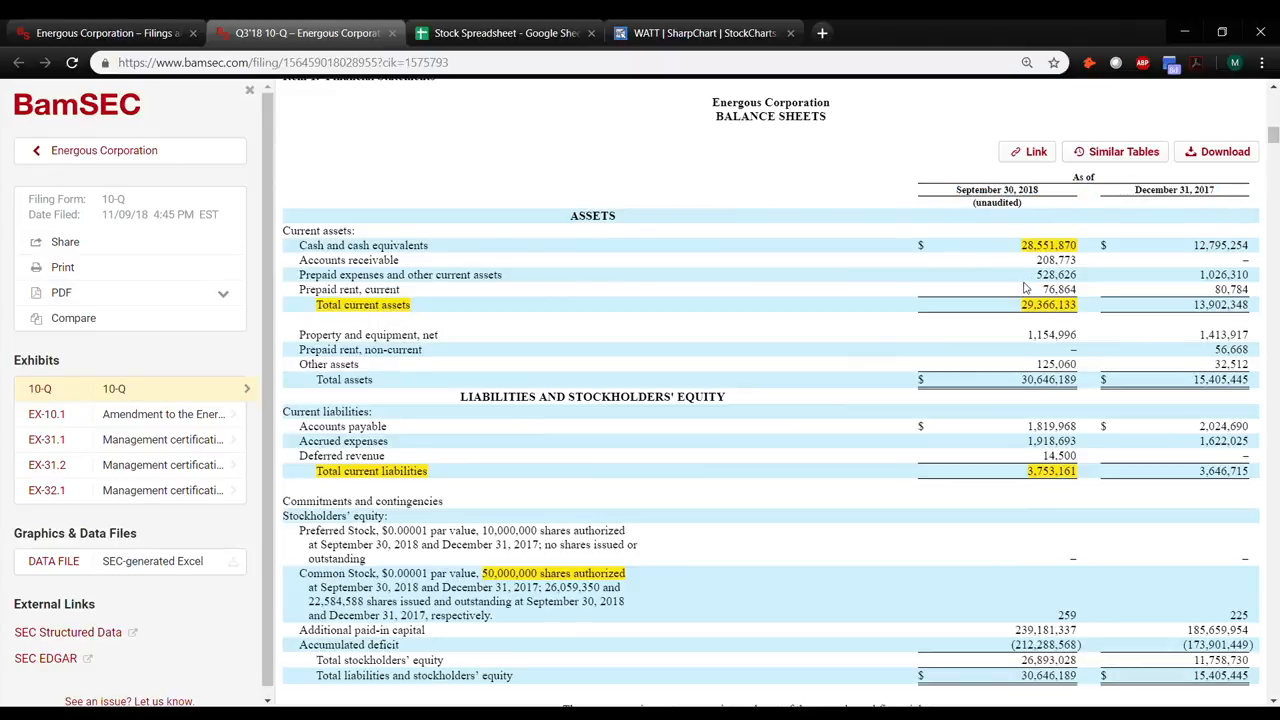
# Record 'Cash: 28' in the stock spreadsheet and return to the Q3 2018 10-Q.
pyautogui.click(504, 32)
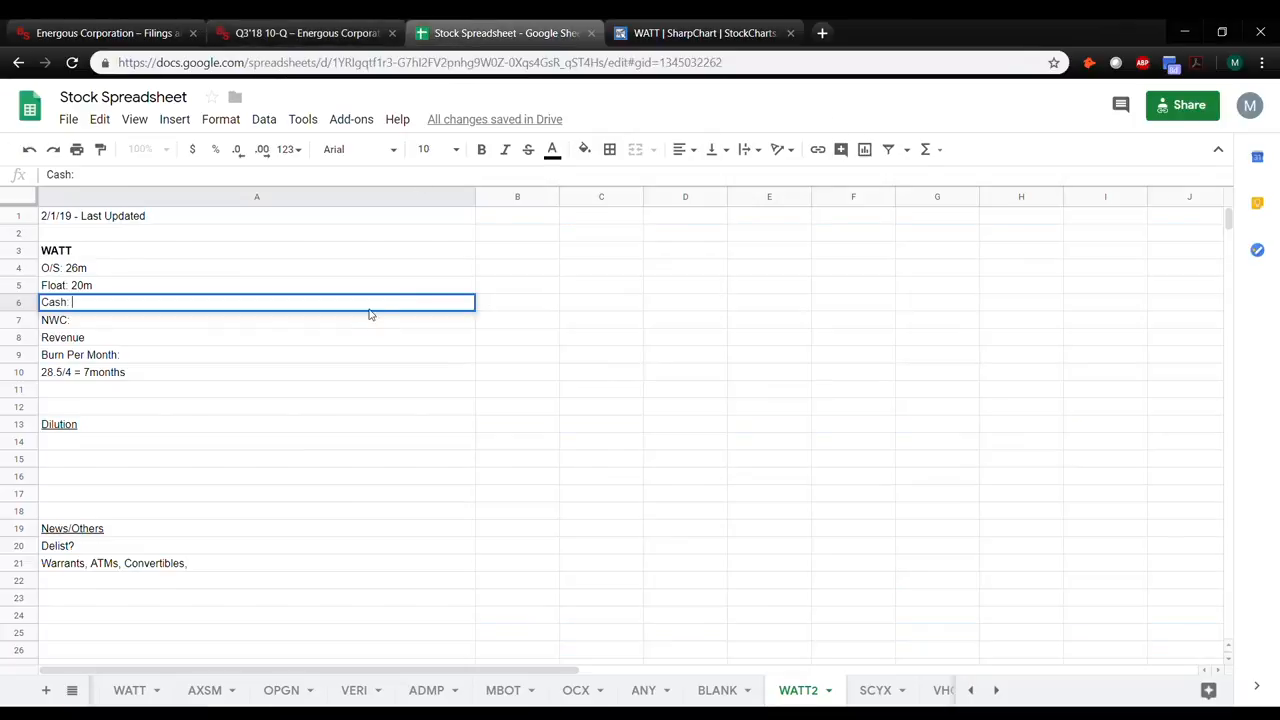
pyautogui.write('28')
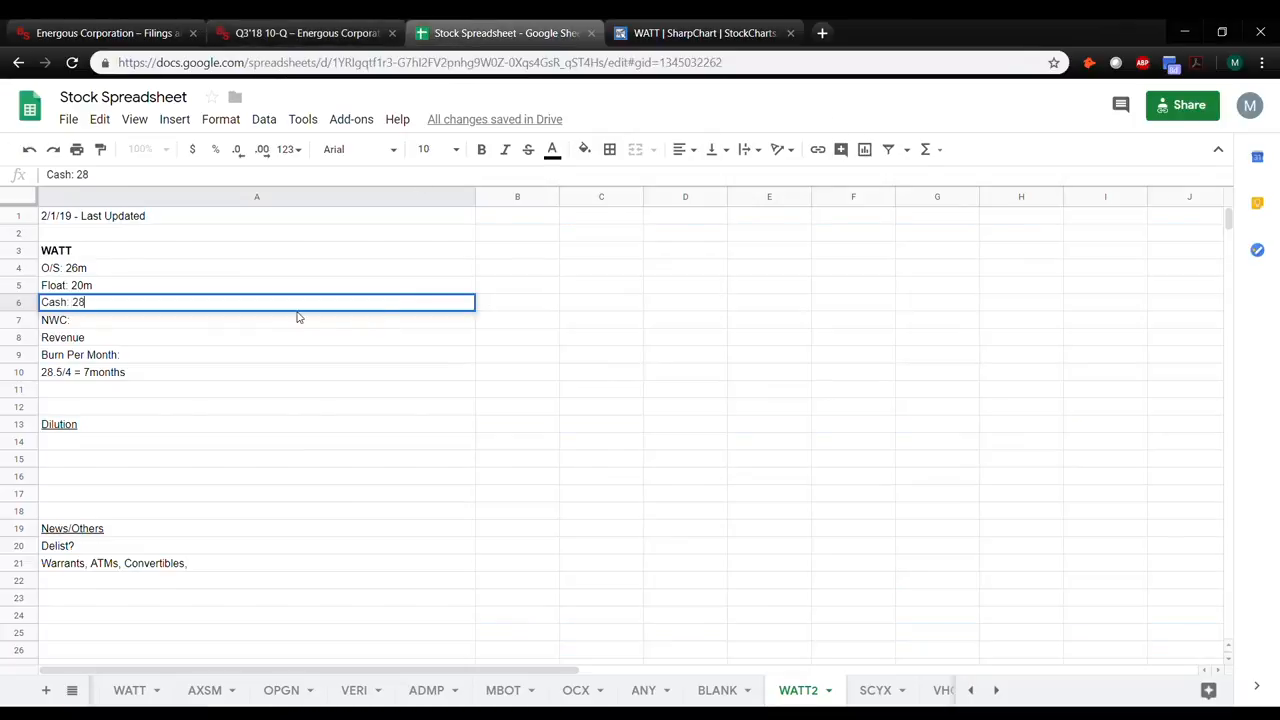
pyautogui.click(304, 32)
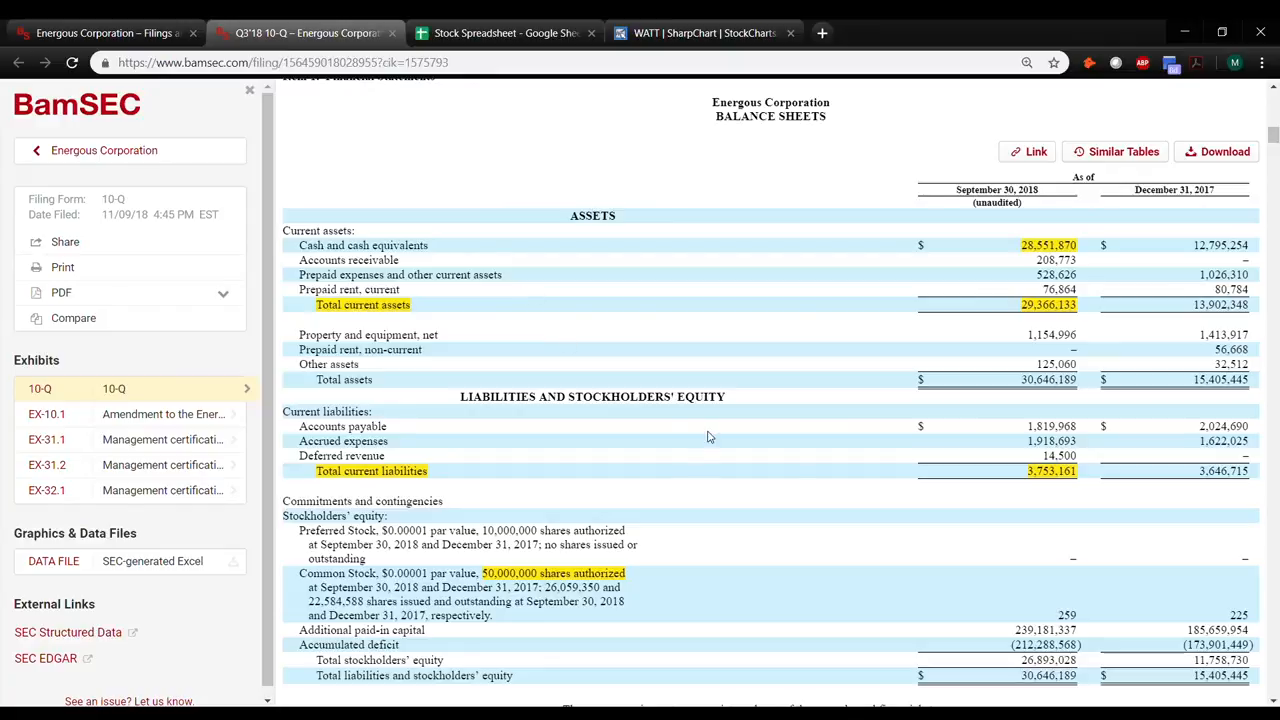
pyautogui.moveTo(1030, 500)
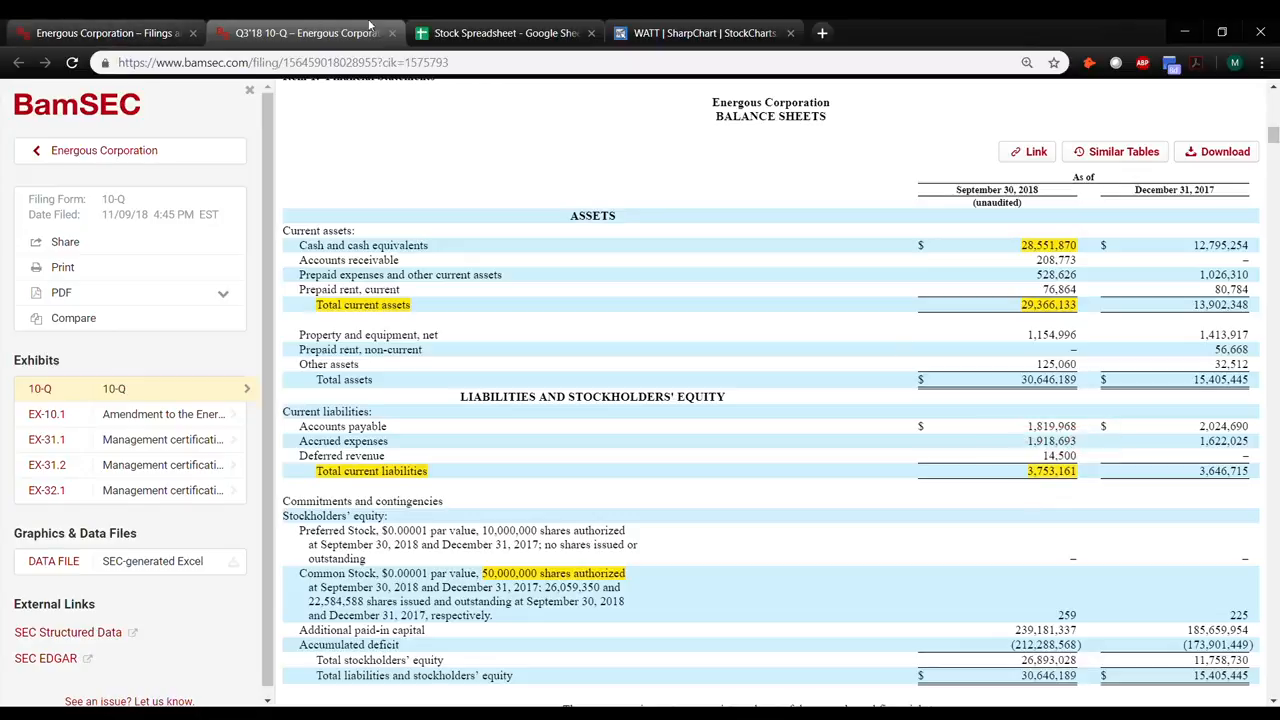
# Mark net working capital as '++' (positive) in the spreadsheet and return to the 10-Q.
pyautogui.click(504, 32)
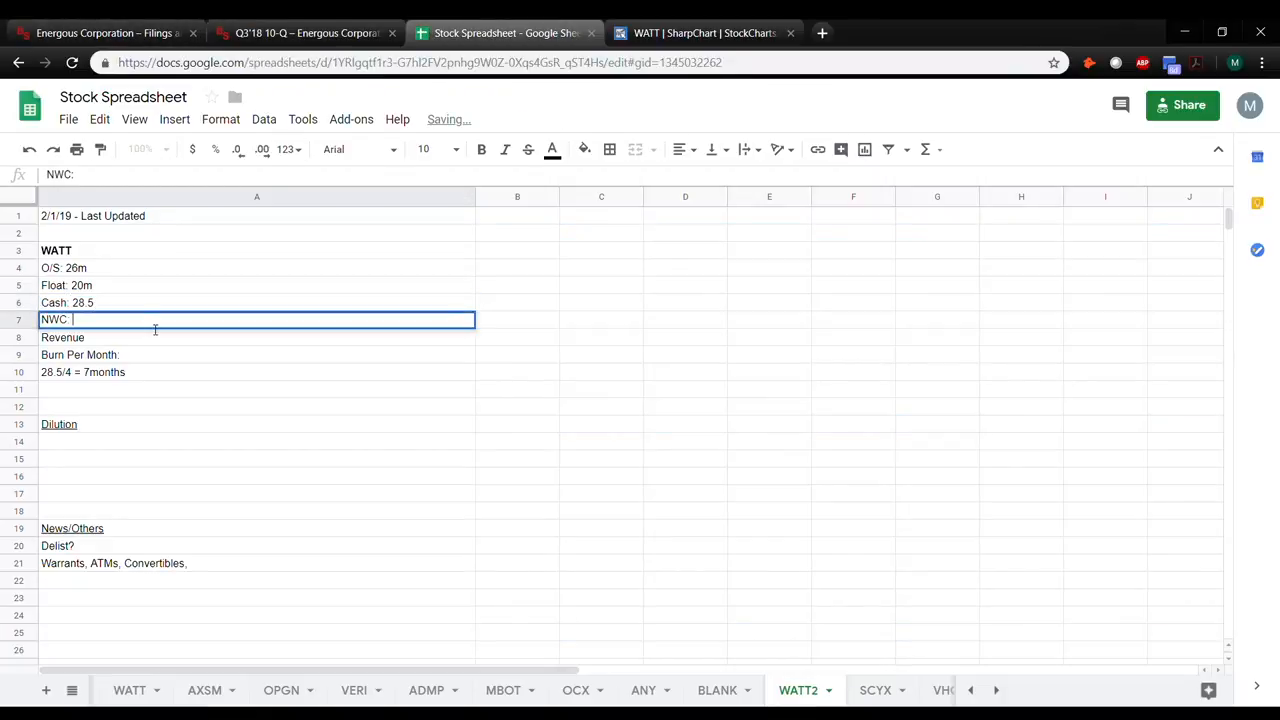
pyautogui.write('++')
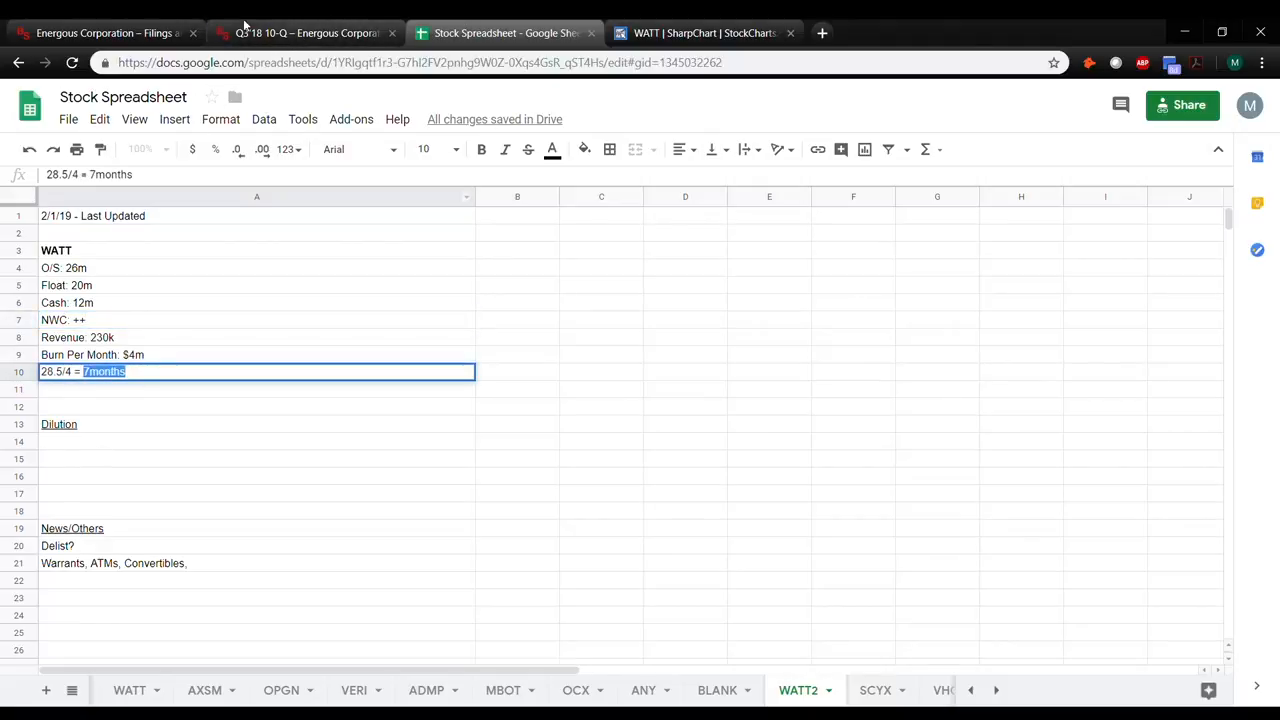
pyautogui.click(304, 32)
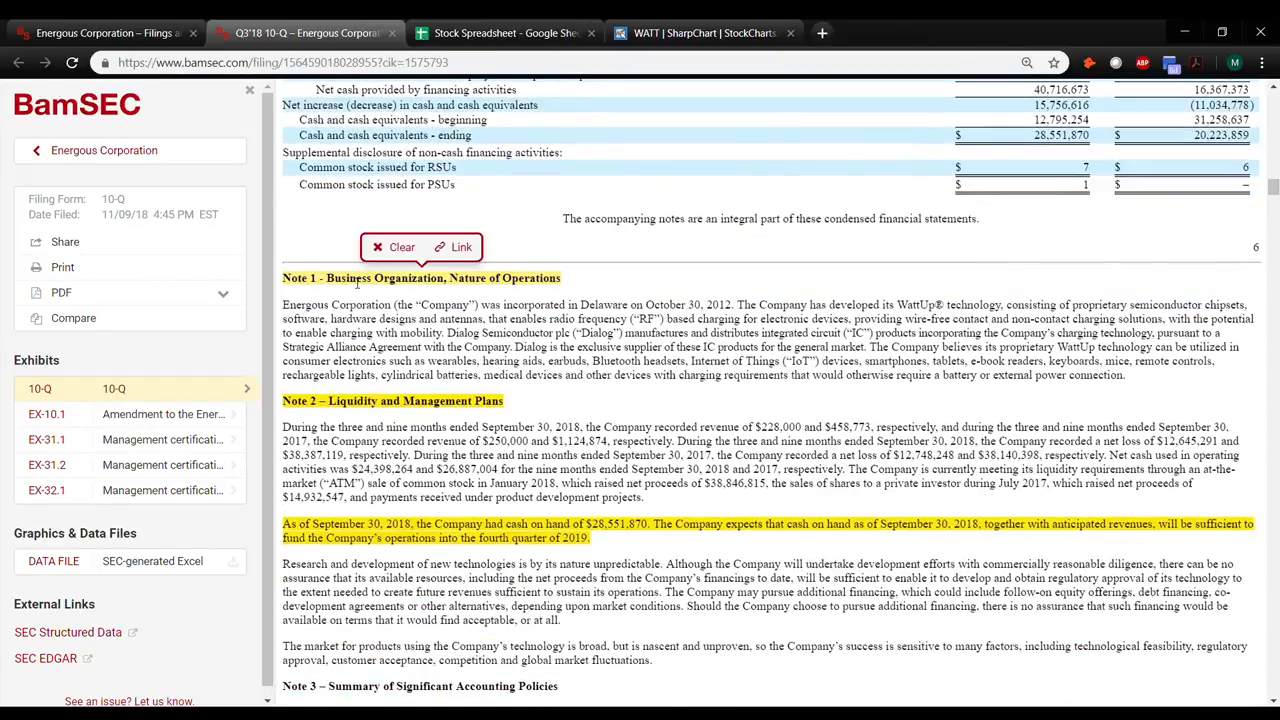
pyautogui.moveTo(404, 380)
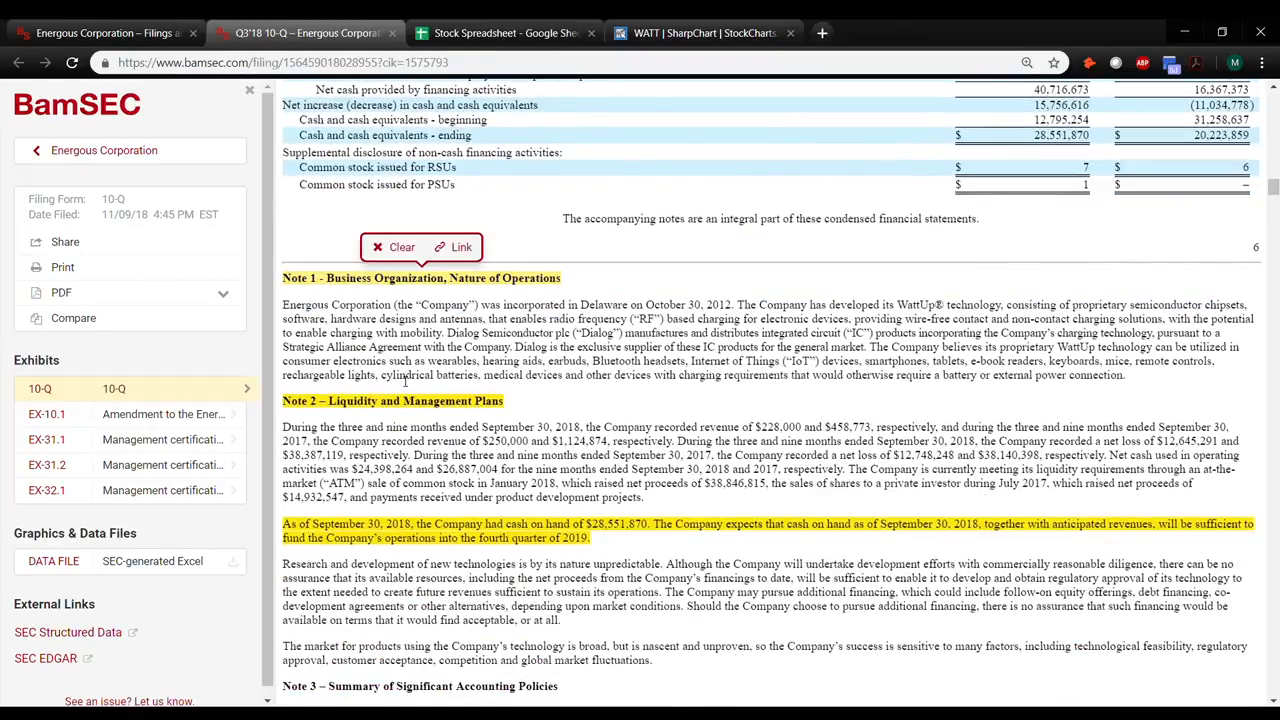
pyautogui.scroll(-3)
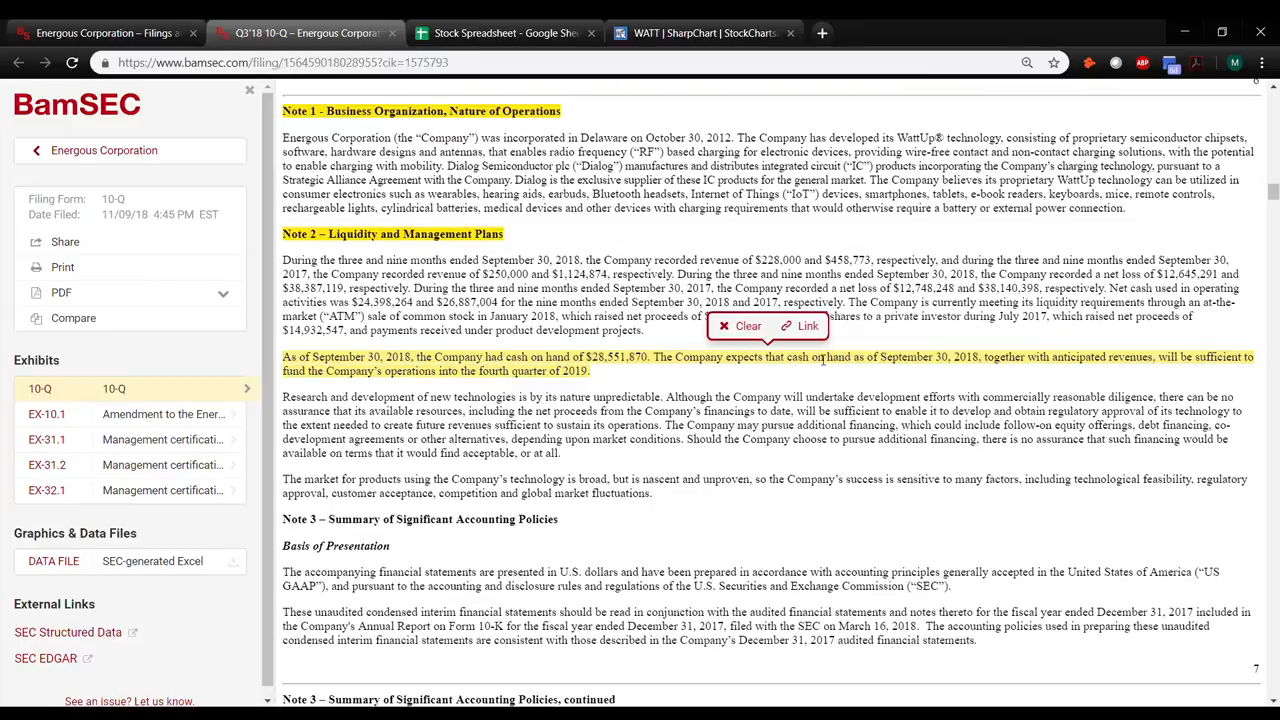
pyautogui.moveTo(956, 368)
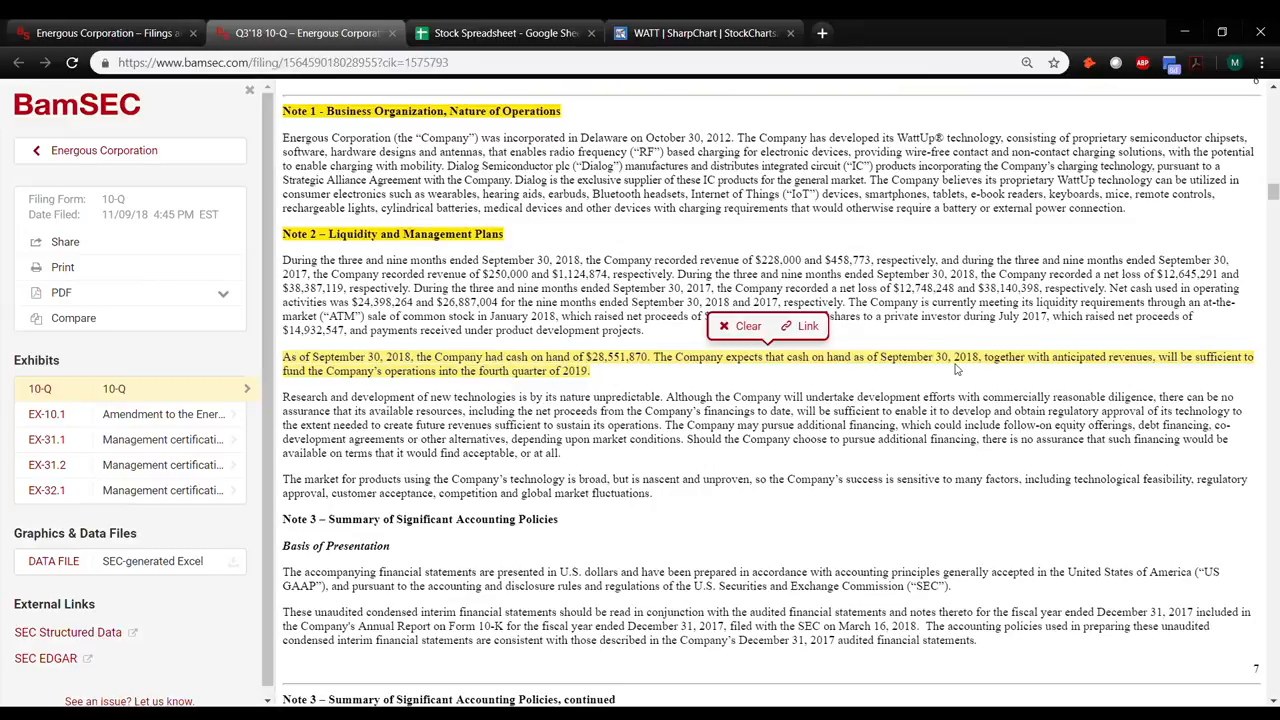
pyautogui.moveTo(998, 368)
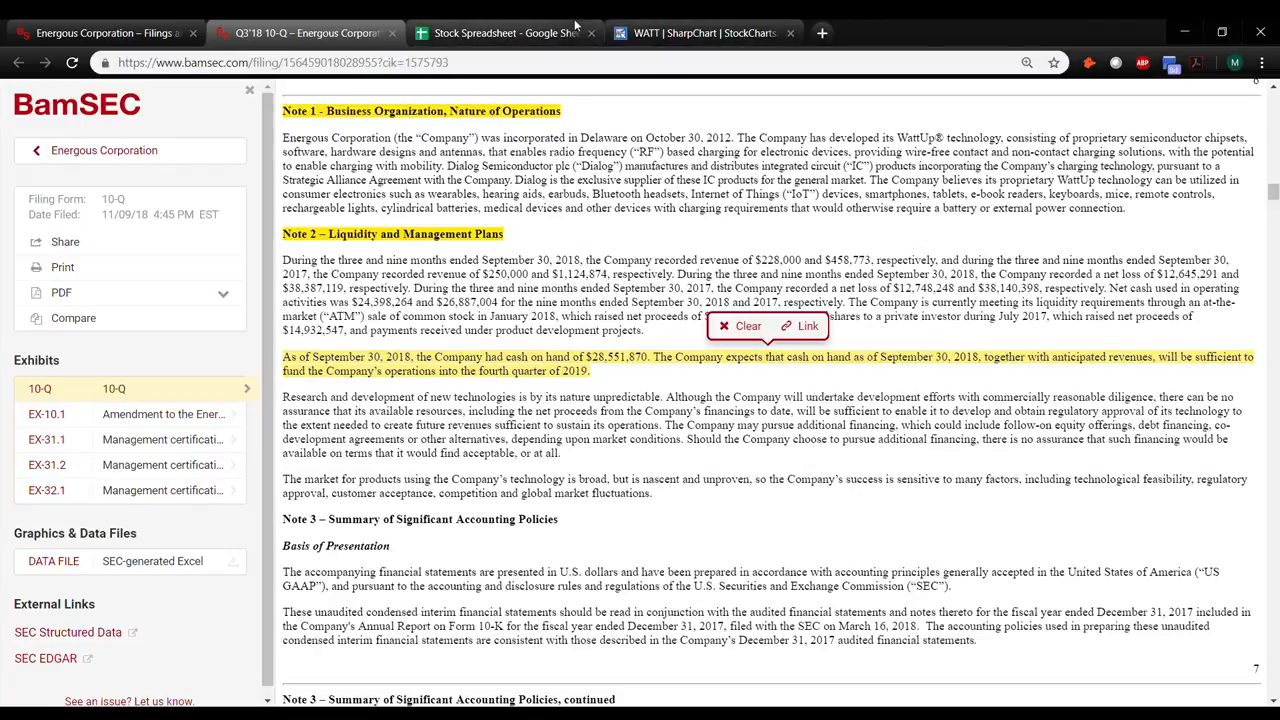
pyautogui.click(504, 32)
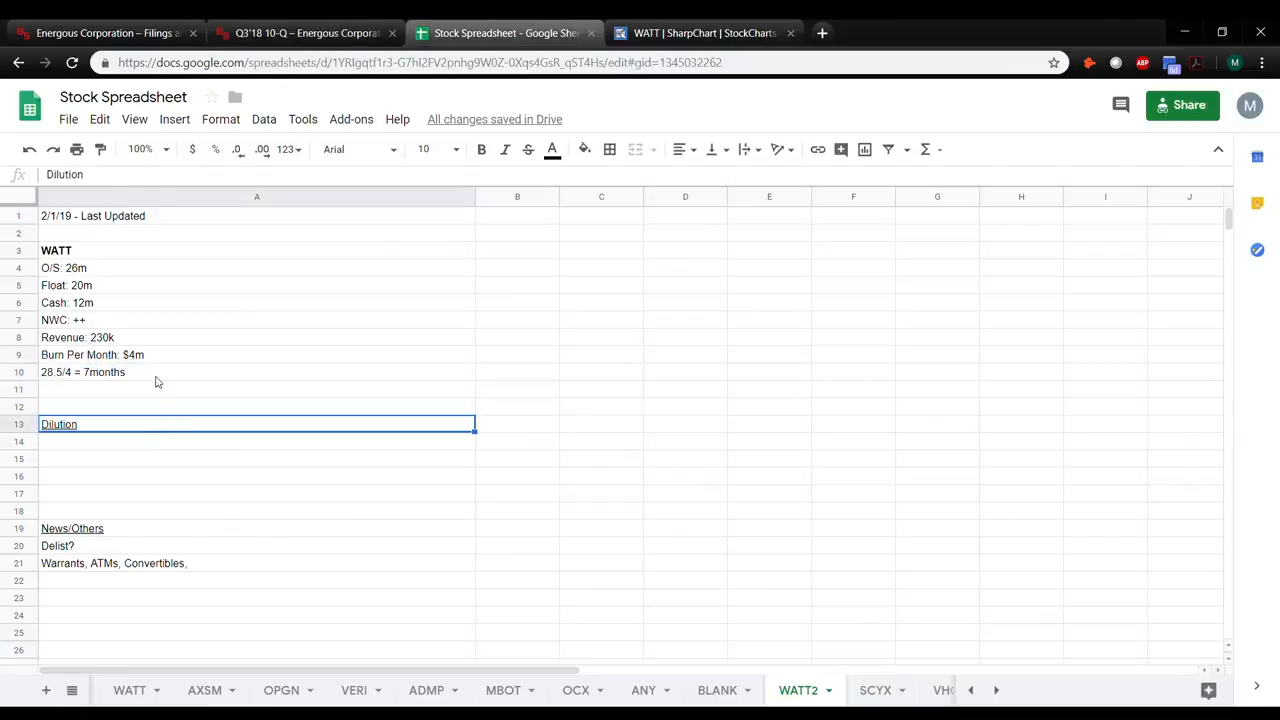
pyautogui.click(256, 370)
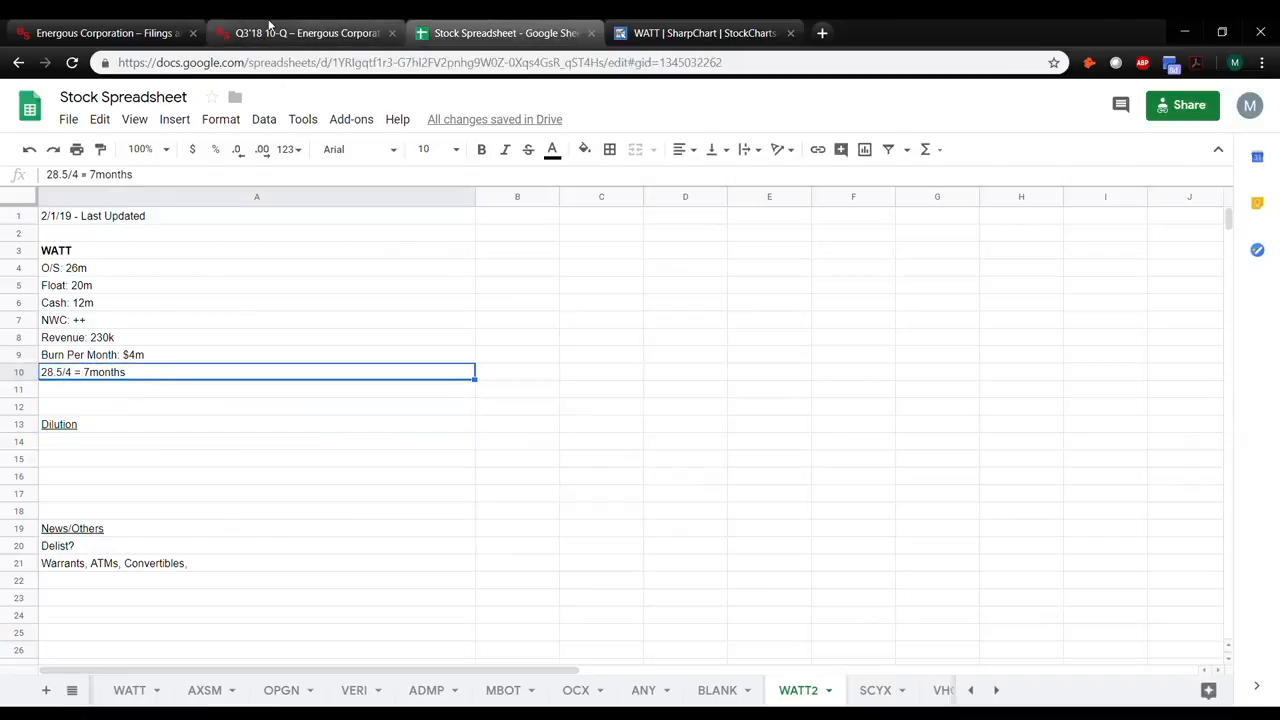
pyautogui.click(304, 32)
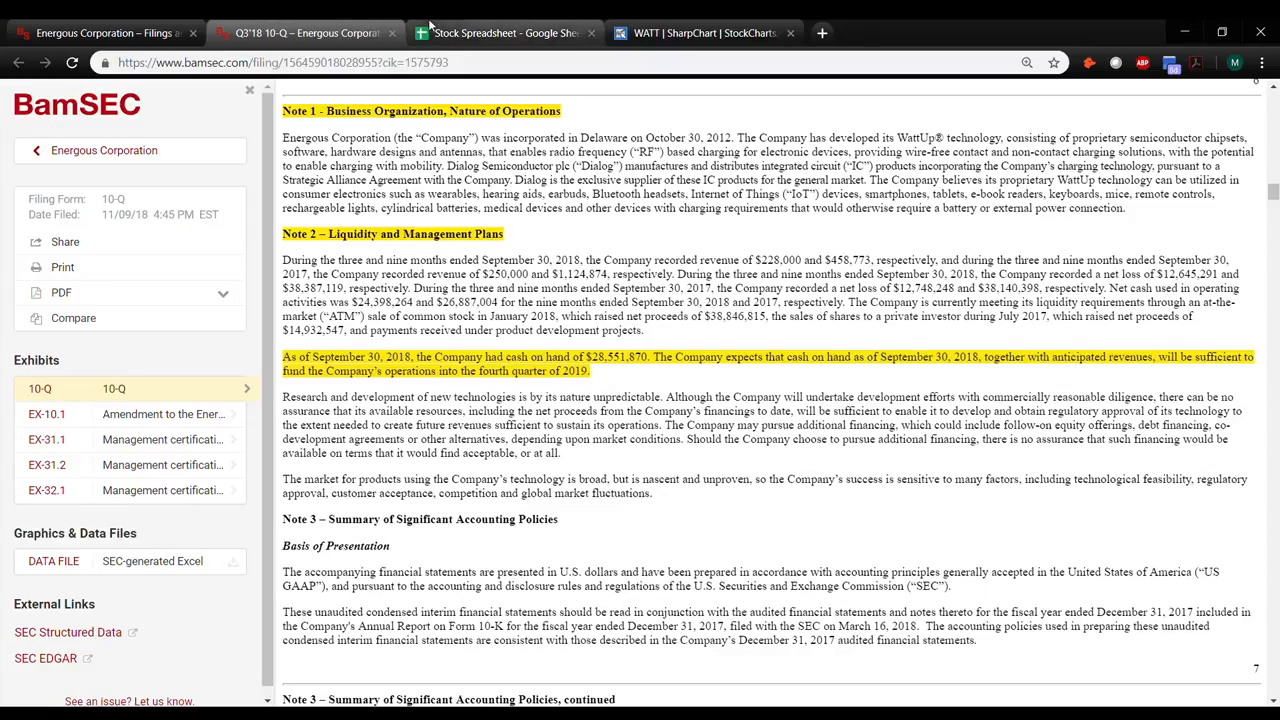